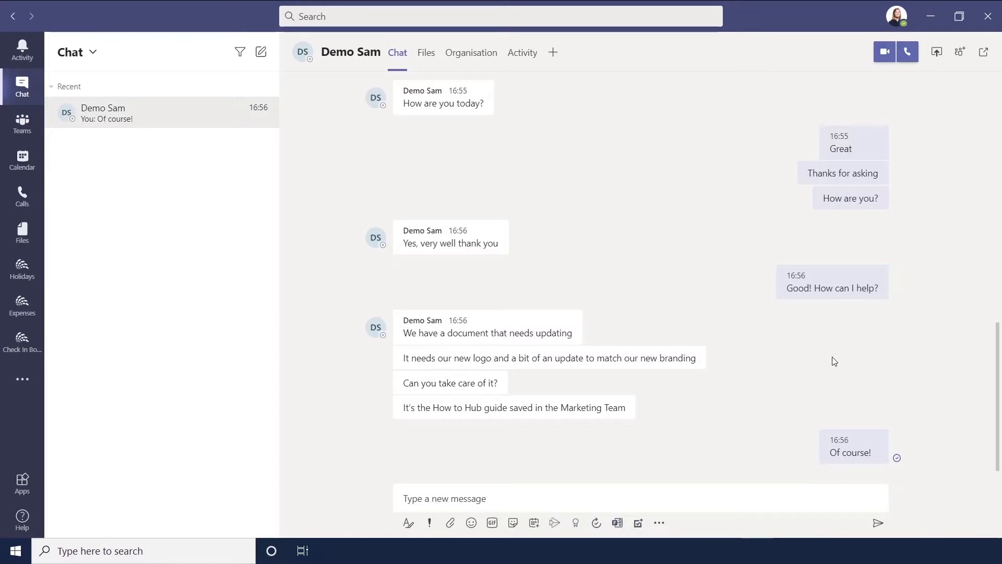
{"action": "mouse_move", "coordinate": [825, 362]}
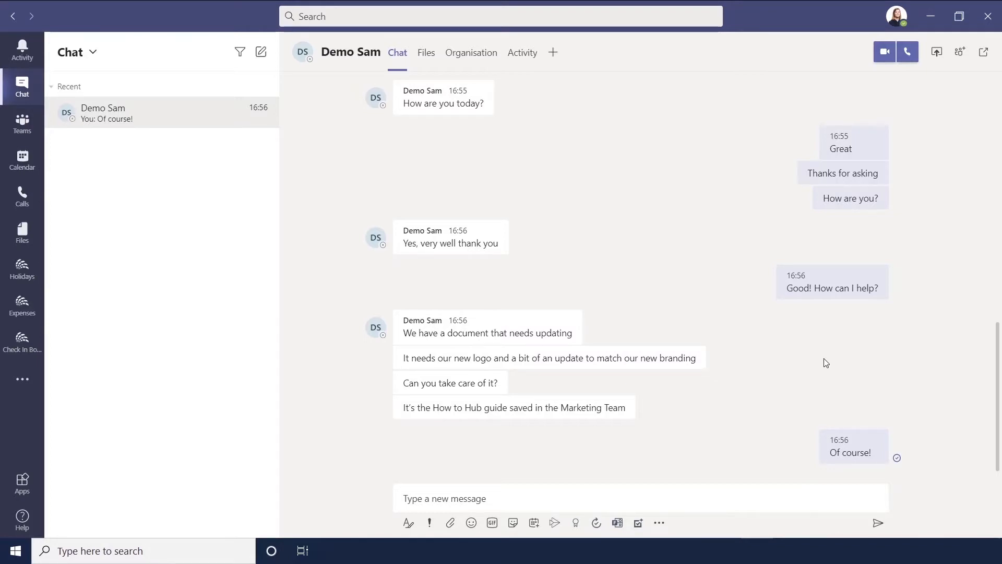
{"action": "mouse_move", "coordinate": [630, 172]}
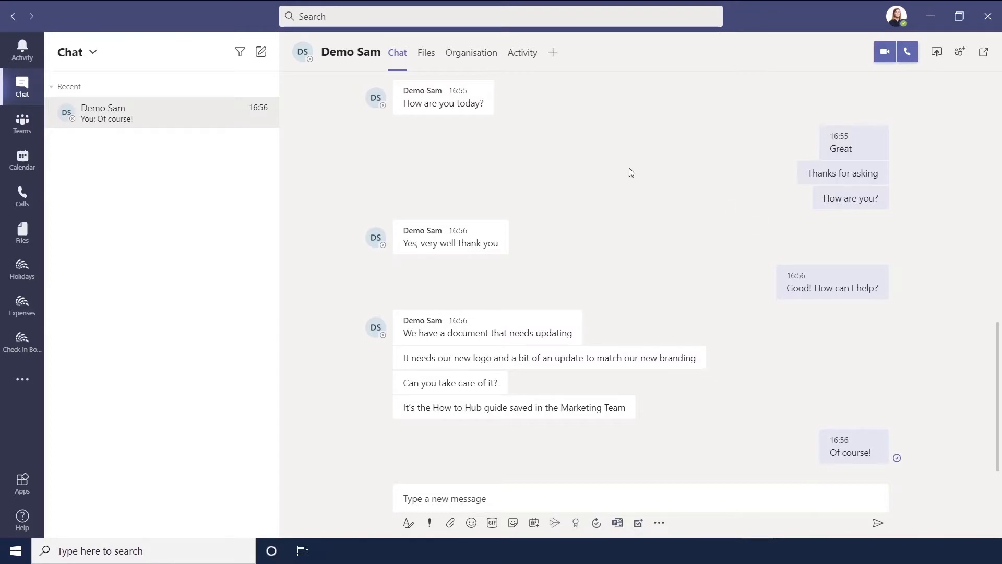
{"action": "mouse_move", "coordinate": [713, 421]}
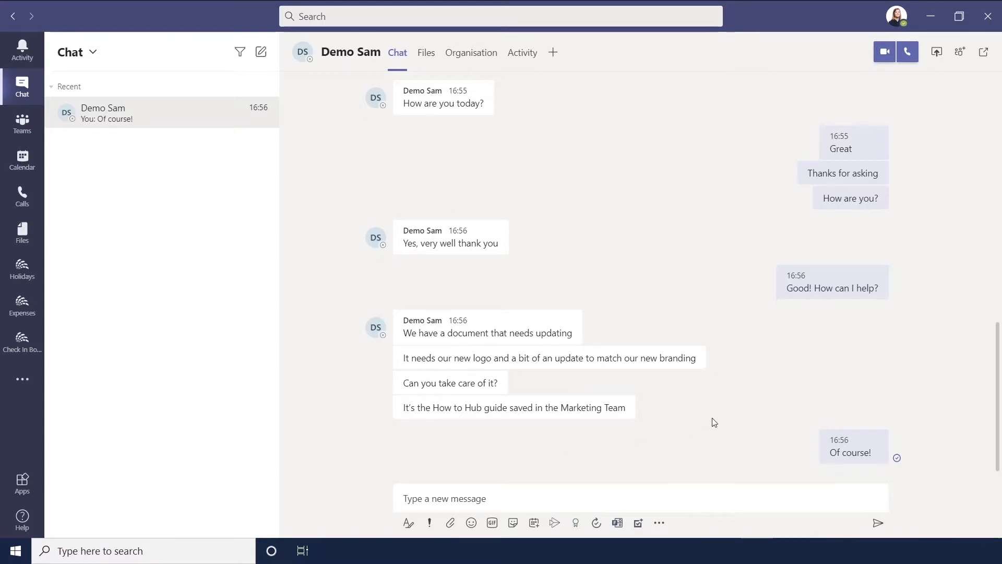
{"action": "mouse_move", "coordinate": [550, 331]}
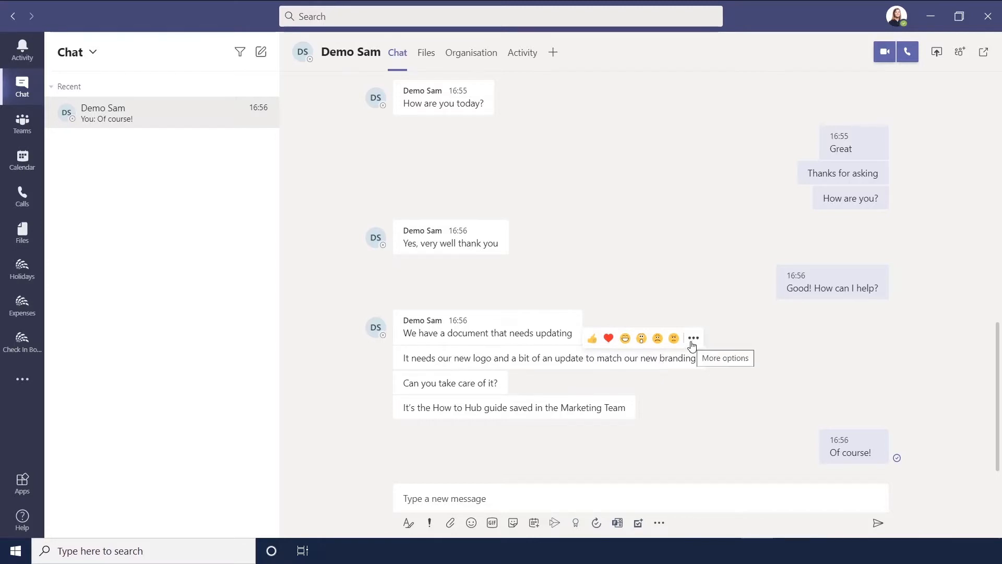
Start a new task from Demo Sam's document-update chat message via More actions > Create Task
{"action": "left_click", "coordinate": [693, 338]}
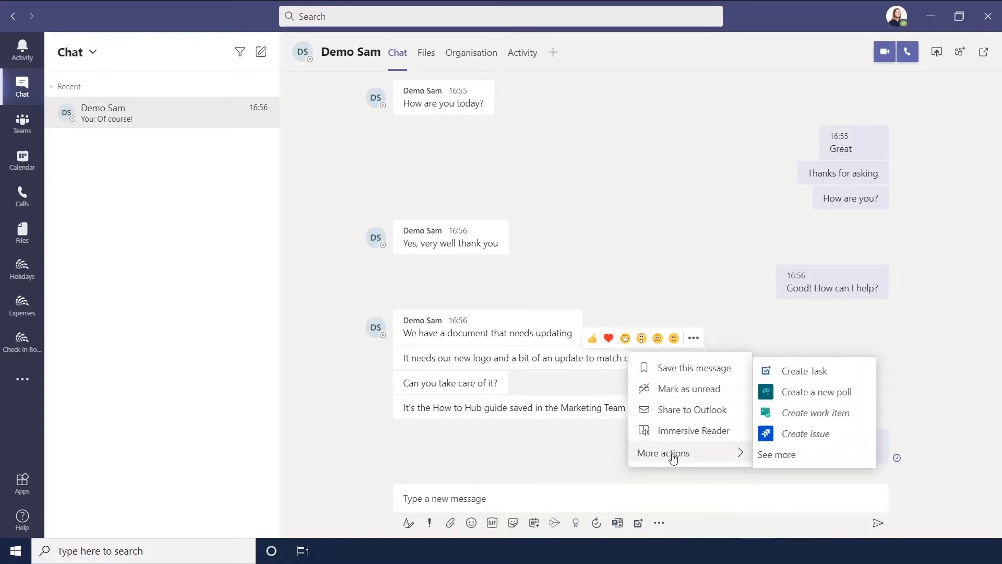
{"action": "left_click", "coordinate": [796, 372]}
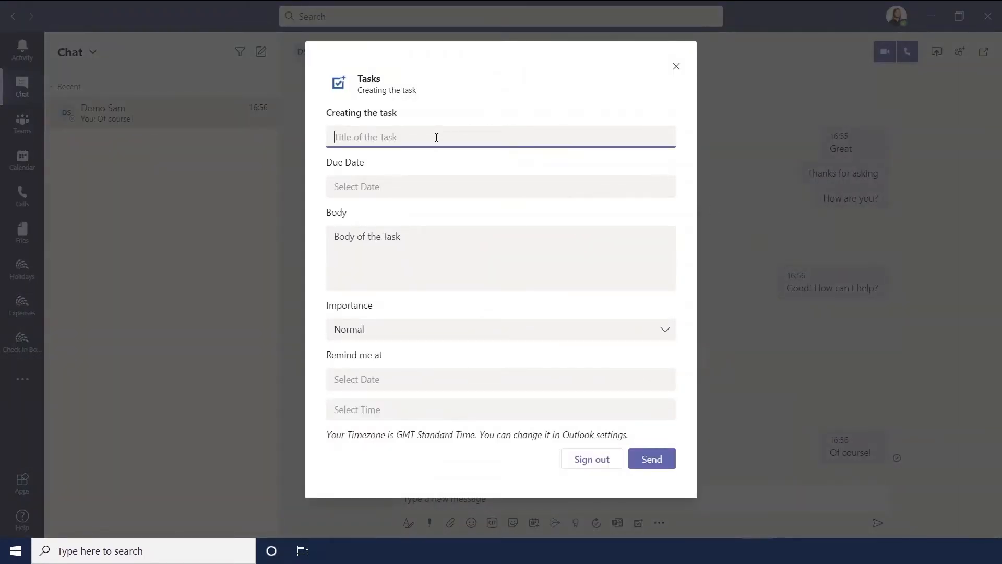
Title the task 'Hub Guide Update' with the note 'Saved in Marketing Team'
{"action": "type", "text": "Hub Guide Update"}
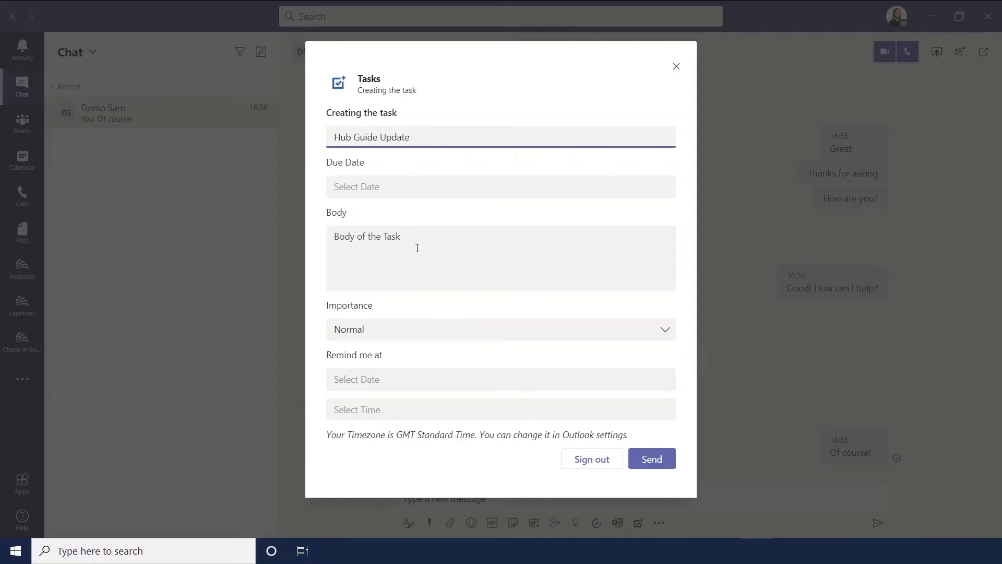
{"action": "type", "text": "Saved"}
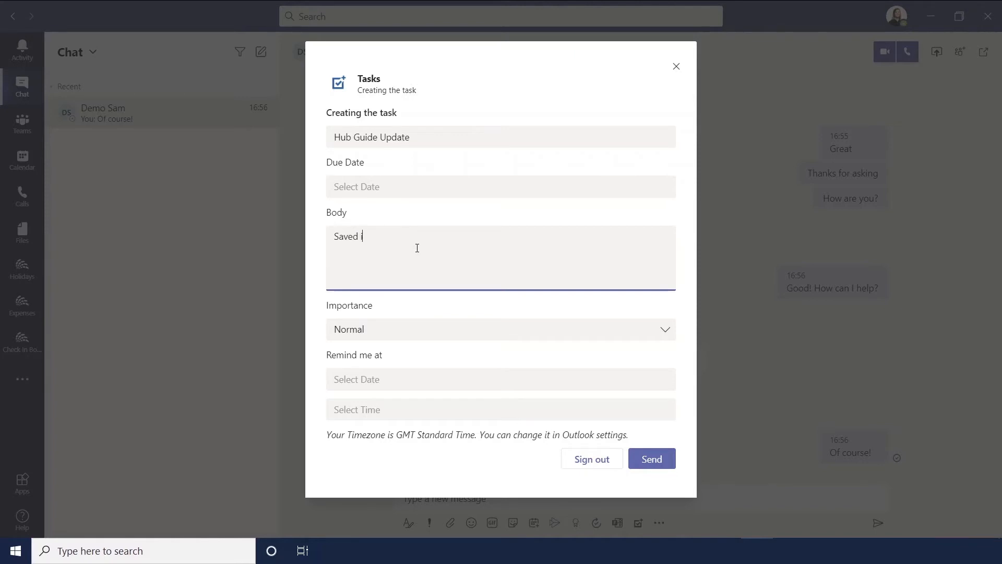
{"action": "type", "text": "in Marketing Team"}
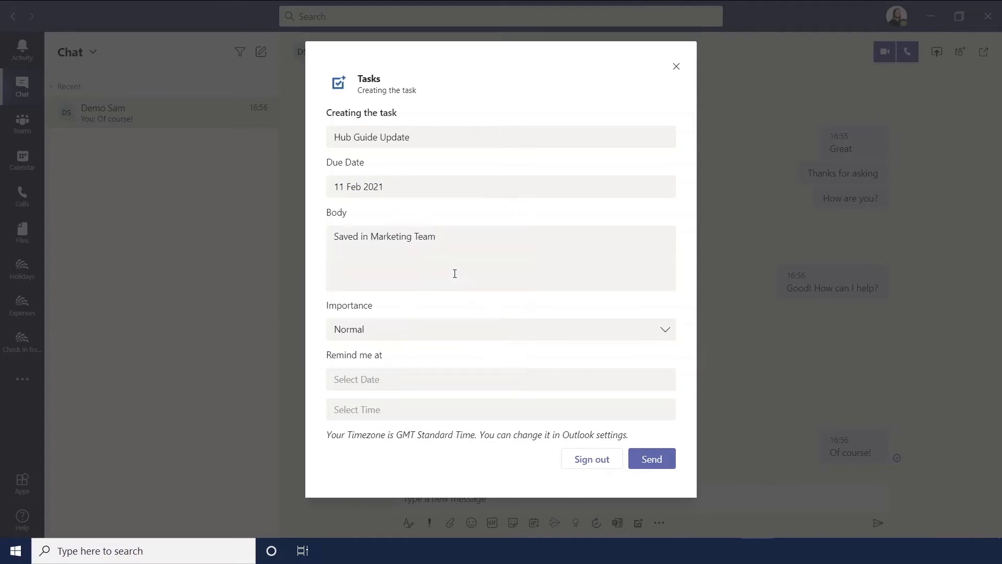
Set importance to High, reminder at 08:30 on 11 Feb 2021, and send the task
{"action": "left_click", "coordinate": [500, 329]}
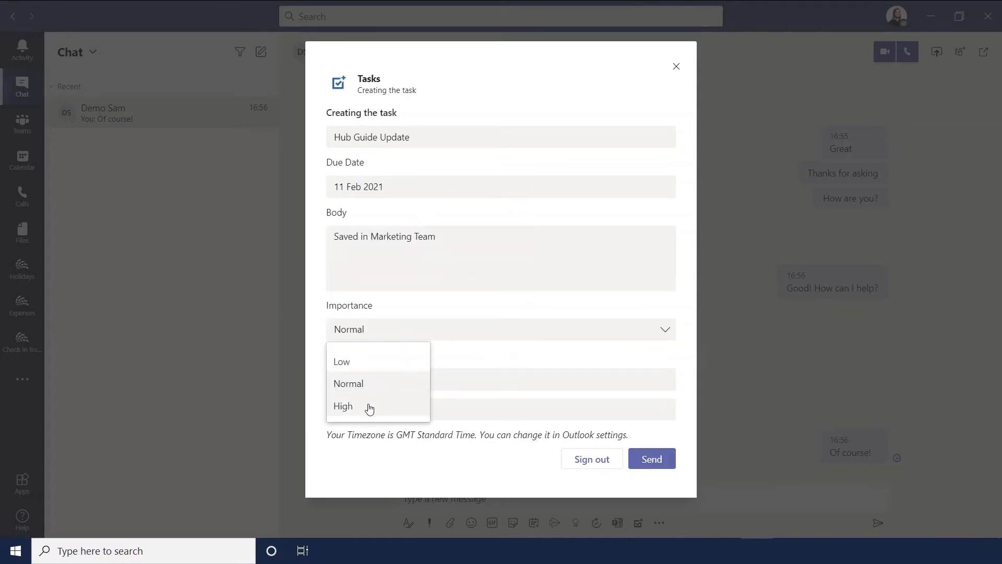
{"action": "left_click", "coordinate": [343, 406]}
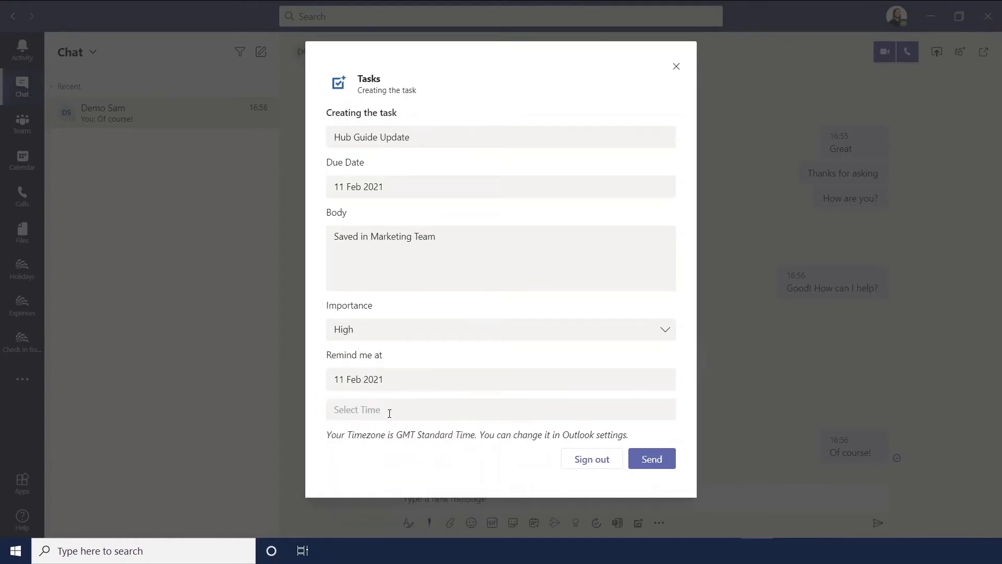
{"action": "left_click", "coordinate": [500, 409]}
{"action": "type", "text": "08:30"}
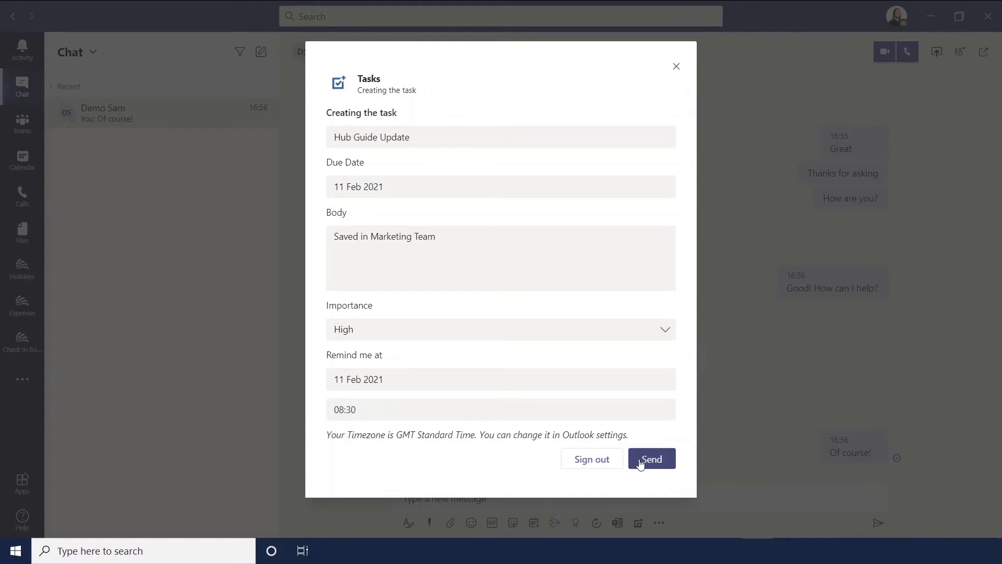
{"action": "left_click", "coordinate": [651, 458]}
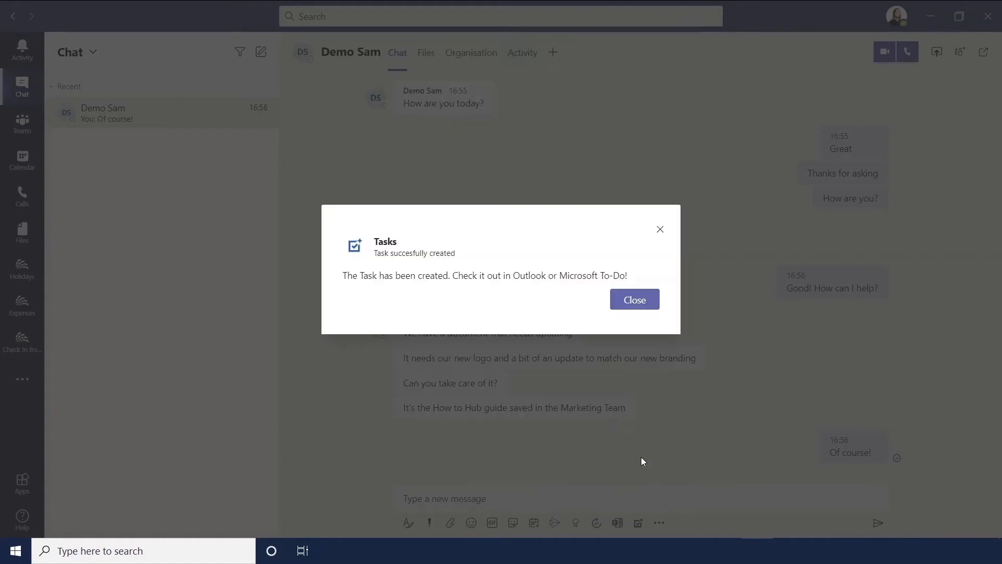
{"action": "mouse_move", "coordinate": [531, 291]}
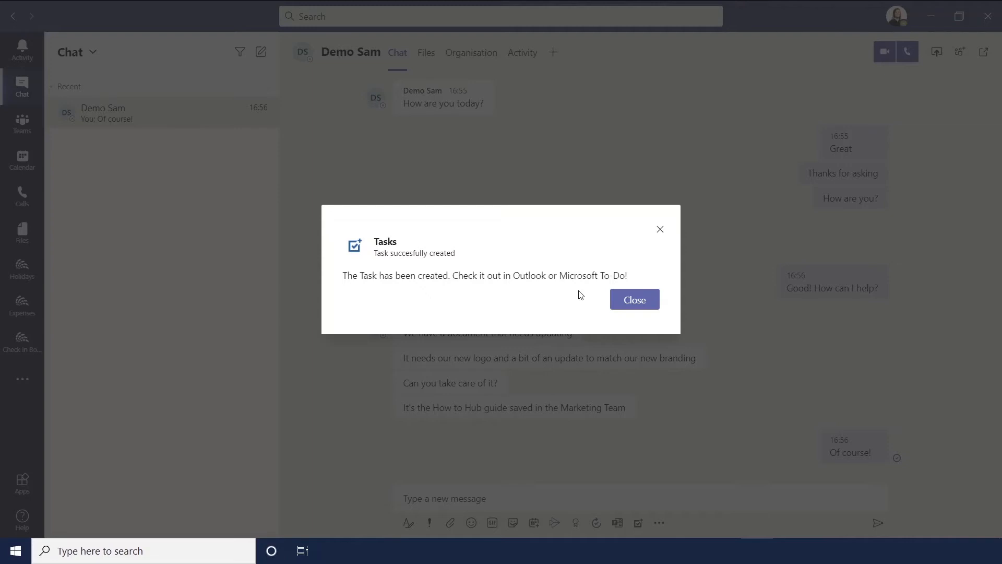
Dismiss the 'Task successfully created' confirmation and return to the chat
{"action": "left_click", "coordinate": [634, 300]}
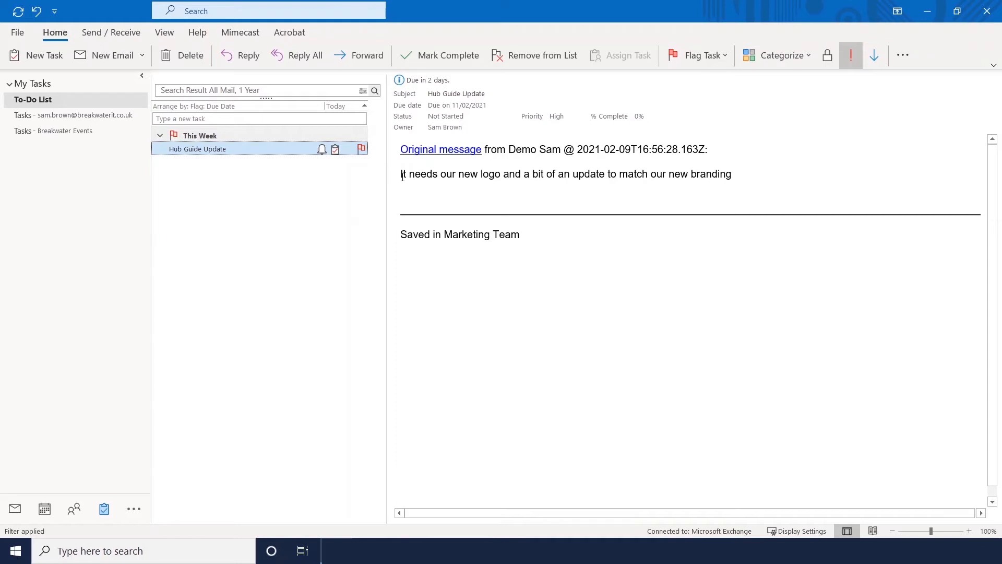
Highlight the quoted chat message inside the Hub Guide Update task in Outlook
{"action": "left_click_drag", "start_coordinate": [400, 174], "coordinate": [735, 175]}
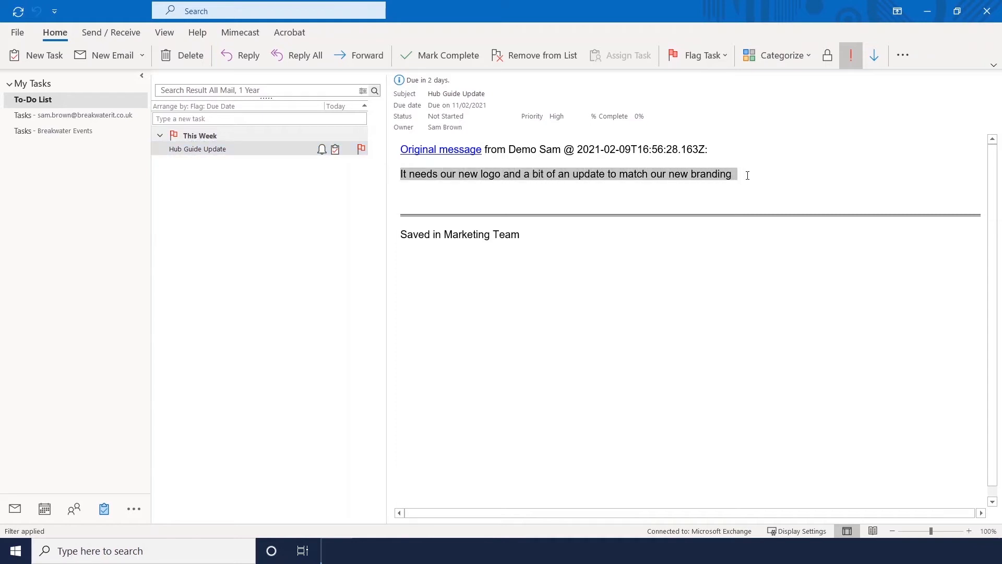
{"action": "mouse_move", "coordinate": [401, 235]}
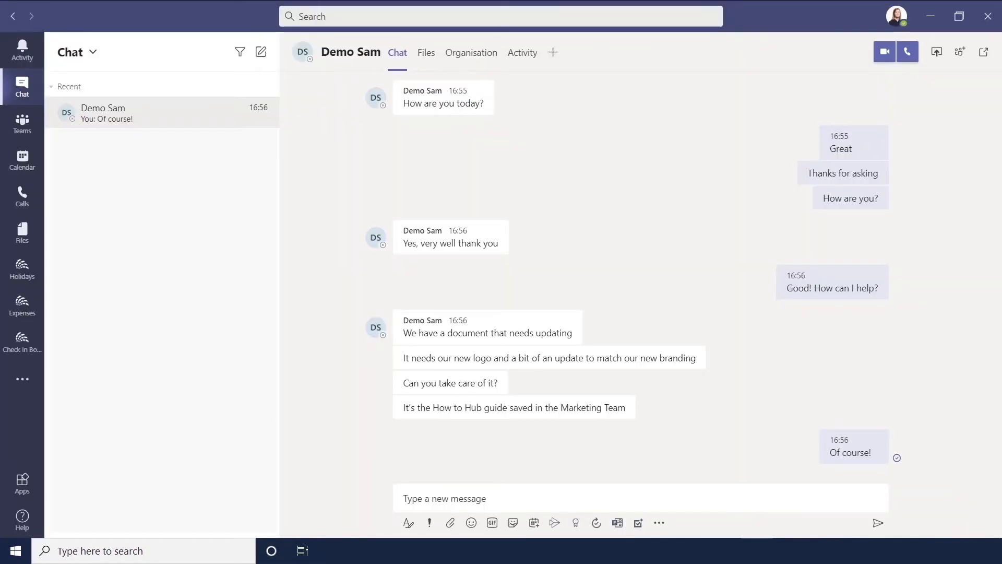
{"action": "mouse_move", "coordinate": [22, 377]}
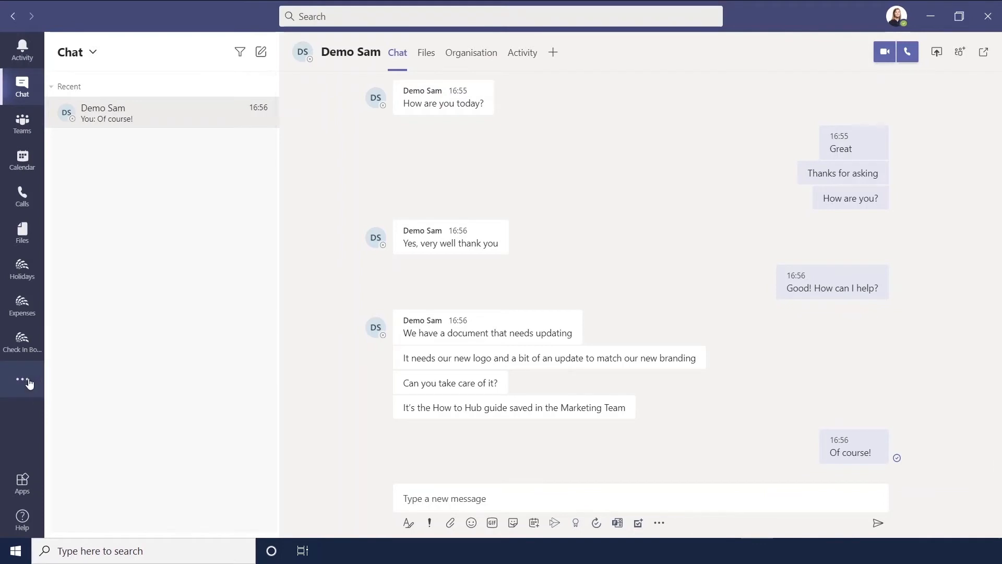
Launch Tasks by Planner and To Do from the More added apps list in the left rail
{"action": "left_click", "coordinate": [22, 378]}
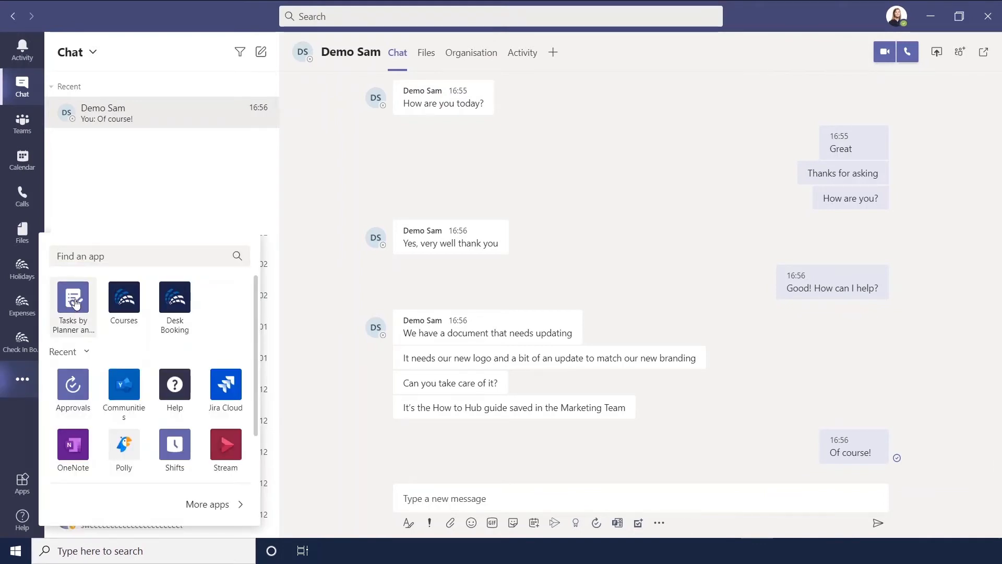
{"action": "left_click", "coordinate": [73, 301]}
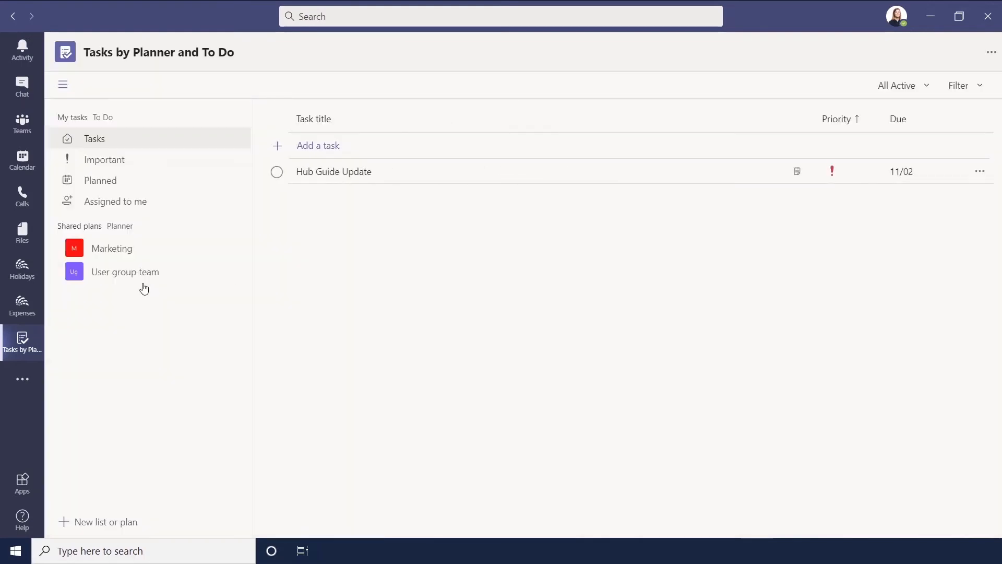
{"action": "mouse_move", "coordinate": [121, 139]}
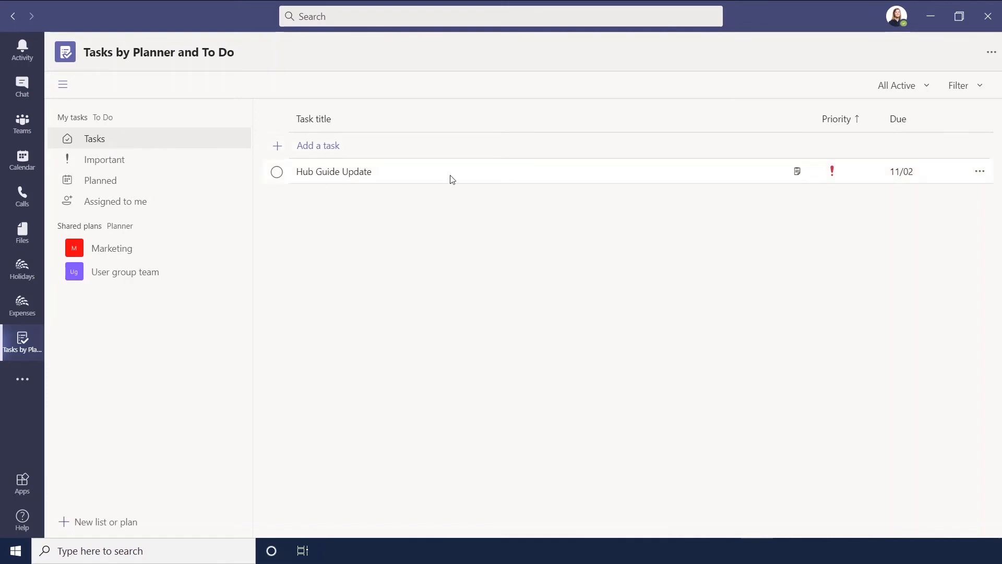
{"action": "mouse_move", "coordinate": [343, 177]}
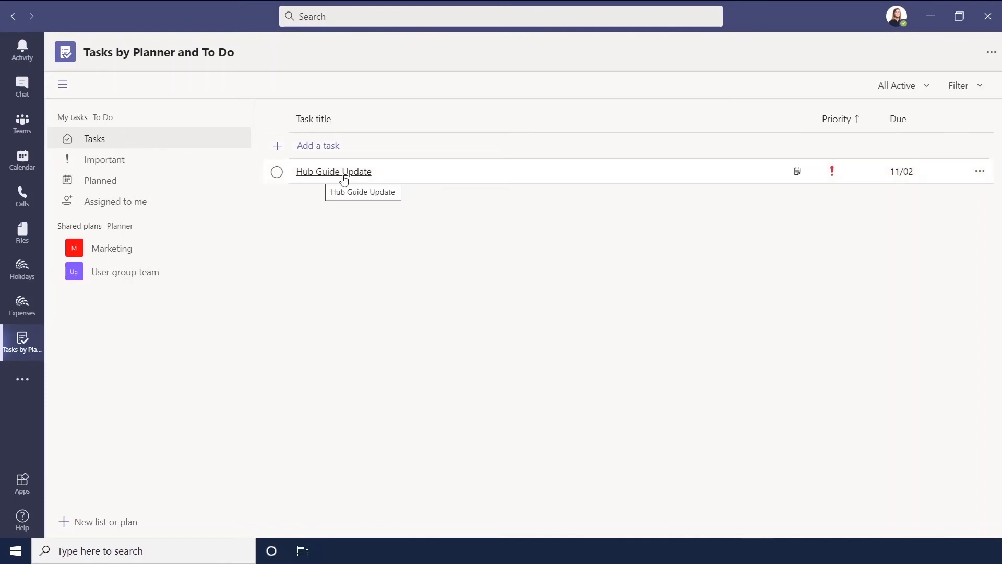
{"action": "mouse_move", "coordinate": [893, 177]}
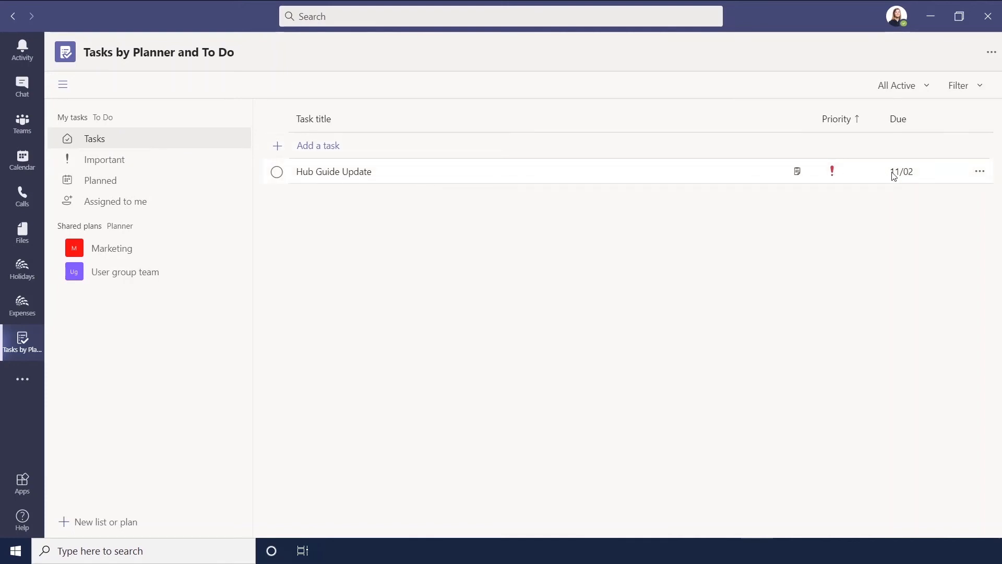
Show the Hub Guide Update task's details from the Tasks by Planner and To Do list
{"action": "left_click", "coordinate": [333, 171]}
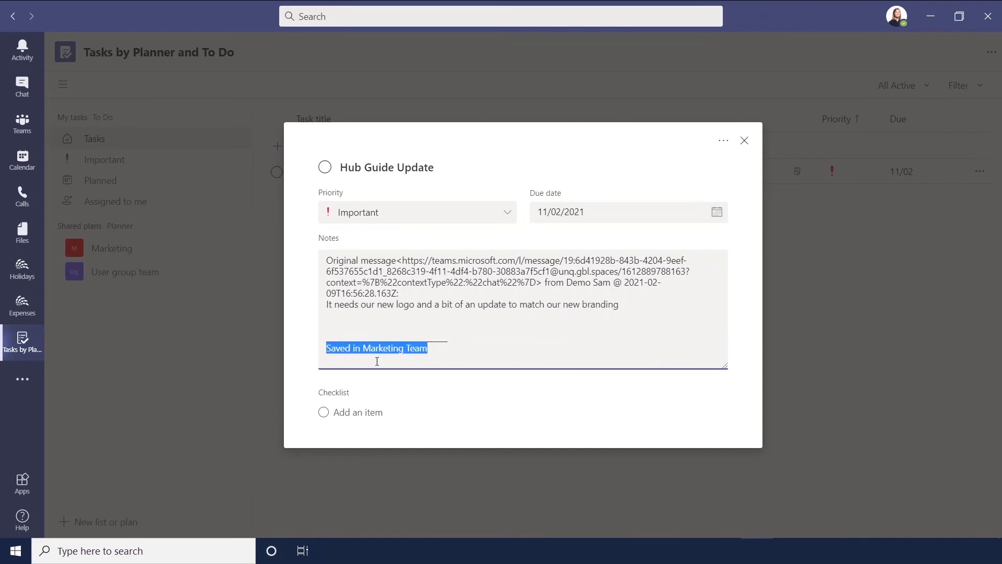
{"action": "mouse_move", "coordinate": [746, 142]}
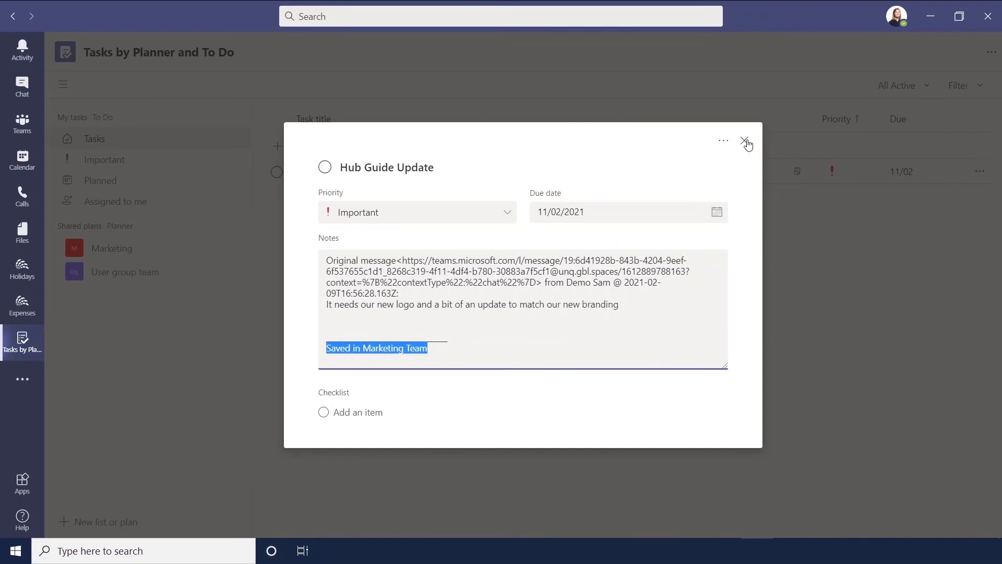
Close the Hub Guide Update details pane, returning to the task list
{"action": "left_click", "coordinate": [746, 140]}
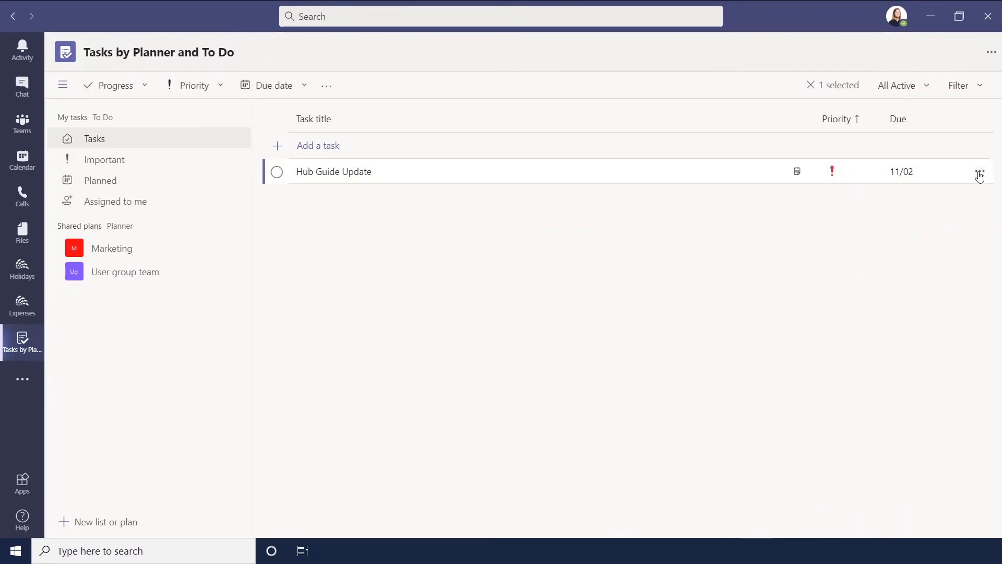
{"action": "left_click", "coordinate": [980, 171]}
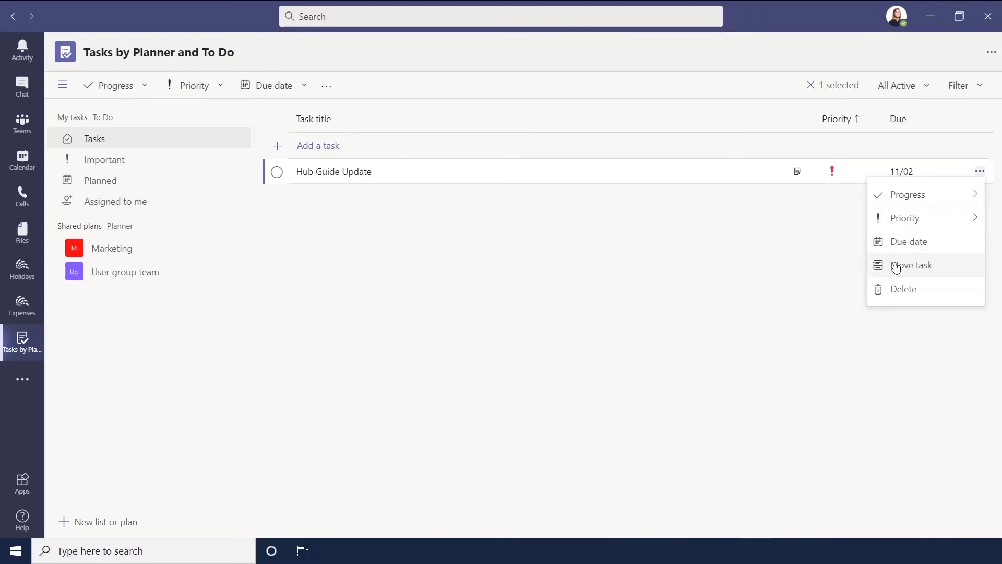
{"action": "left_click", "coordinate": [911, 264]}
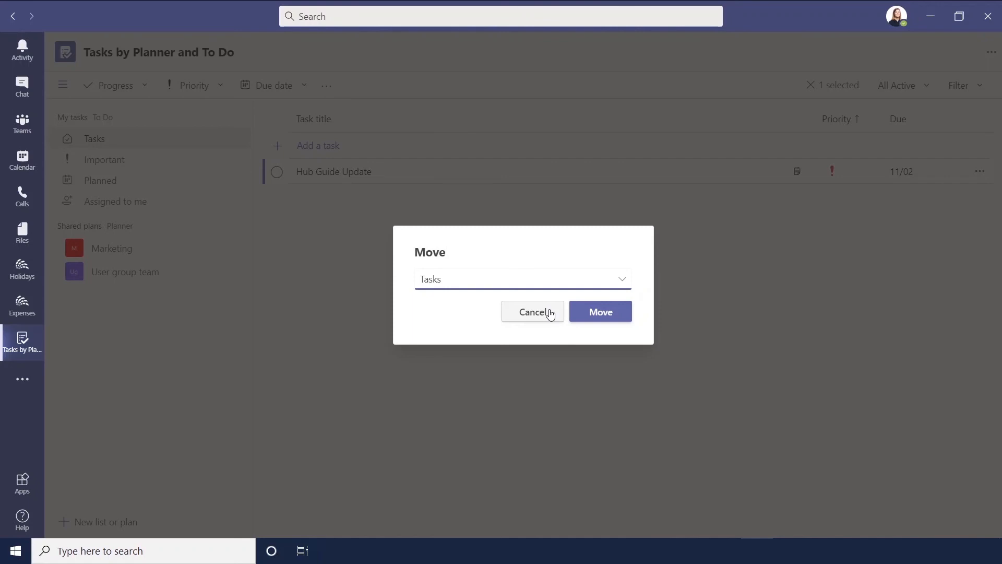
{"action": "left_click", "coordinate": [532, 311]}
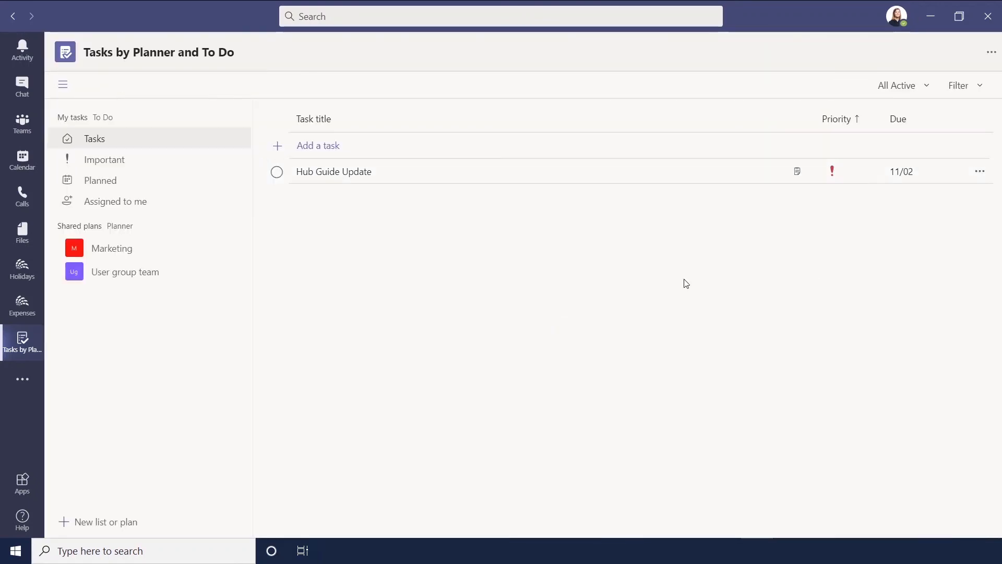